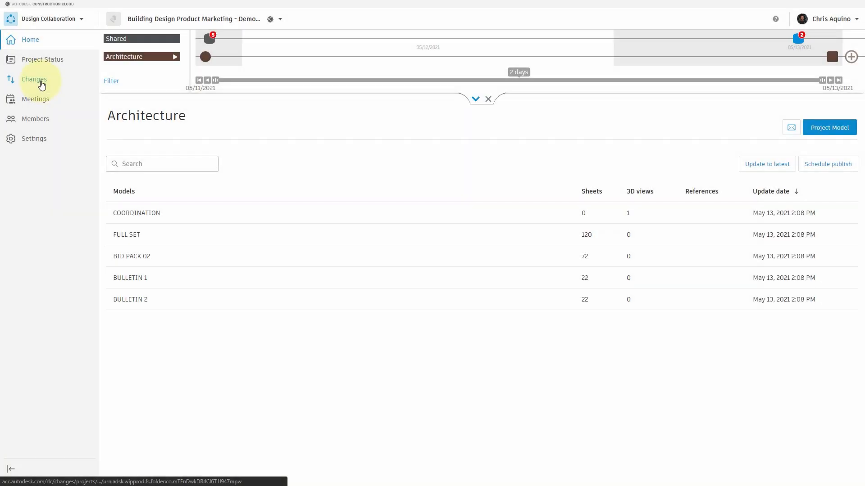
- Go to the Changes area to begin setting up a watch group
left_click(34, 79)
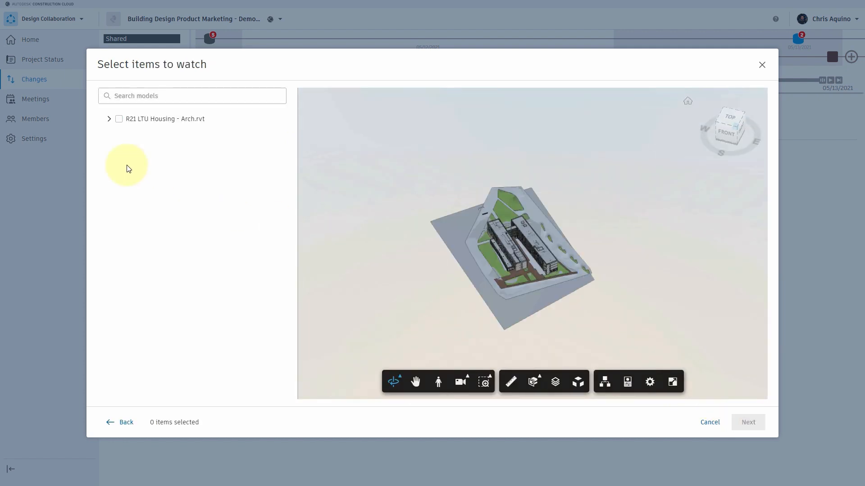
- Expand R21 LTU Housing - Arch.rvt, search 'curt', select all 3873 Curtain Wall items and continue
left_click(109, 119)
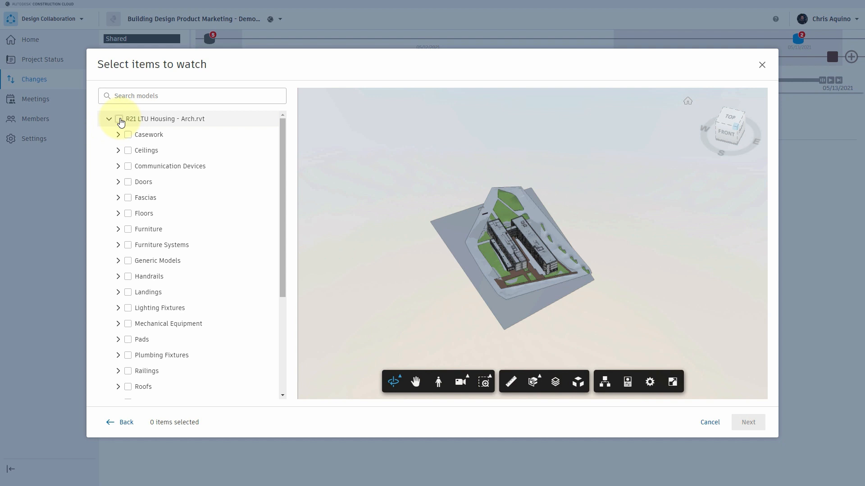
type("curtain wall")
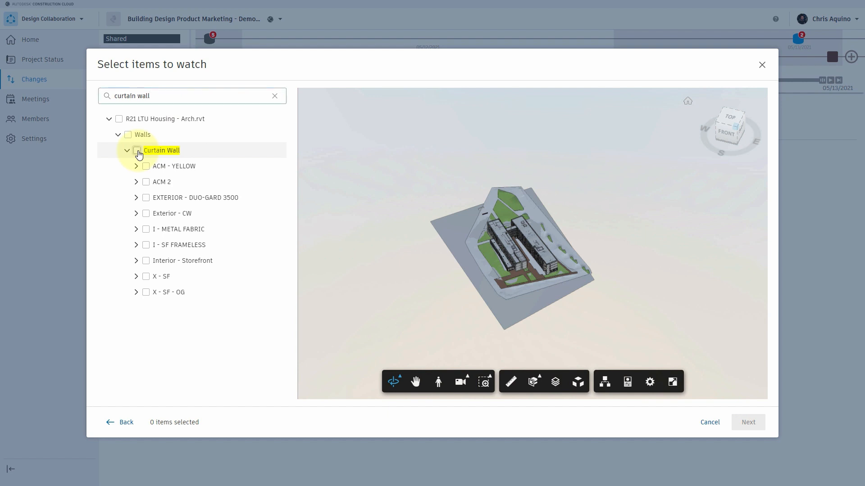
left_click(136, 150)
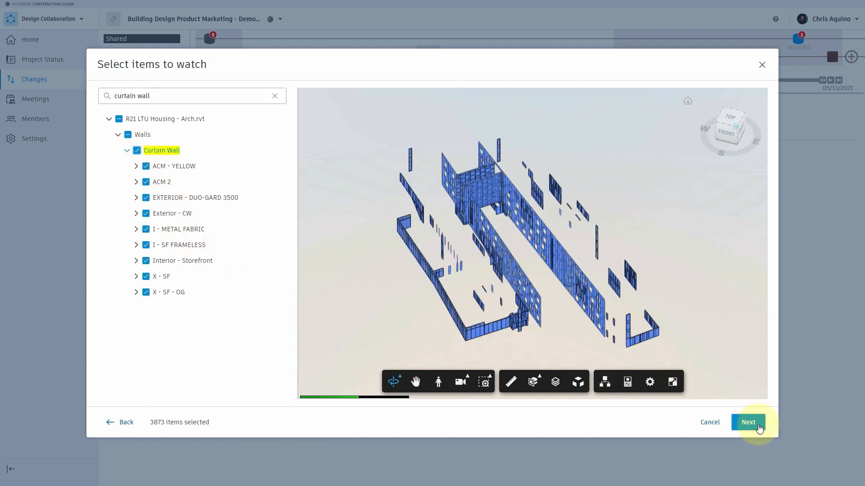
left_click(747, 422)
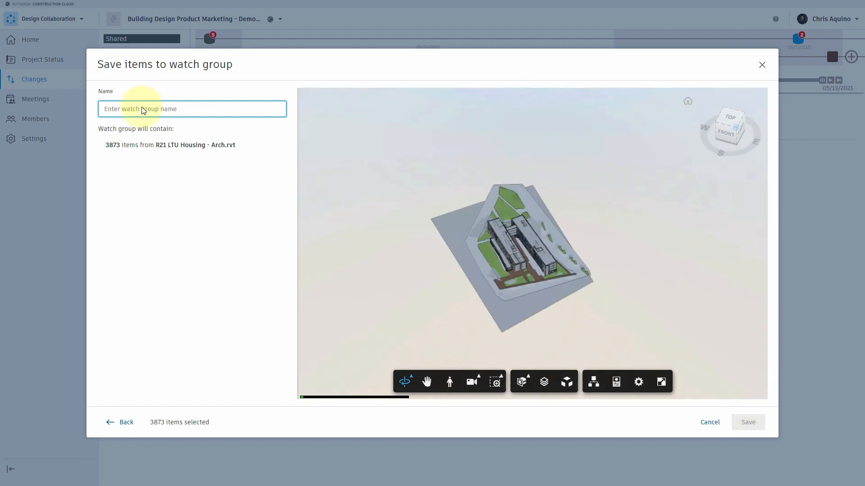
- Name the watch group 'Curtain Wall' and save it
type("Curtain Wall")
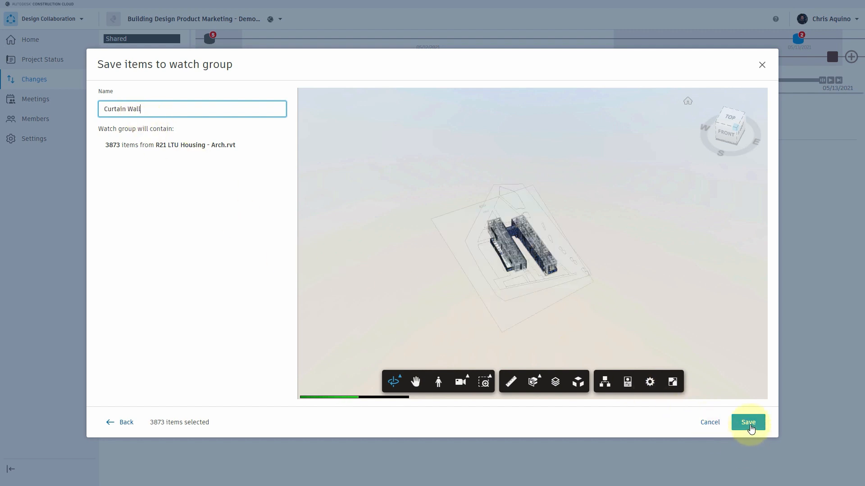
left_click(748, 422)
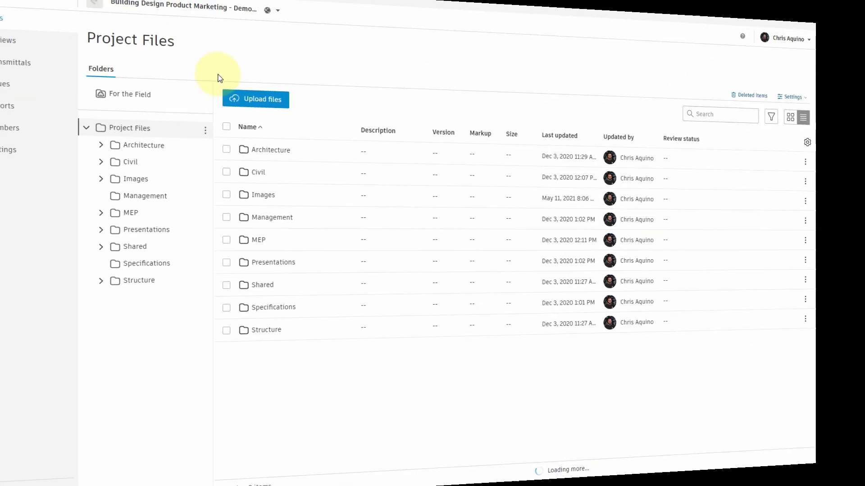
- Switch from Docs back to Design Collaboration via the product switcher
left_click(30, 19)
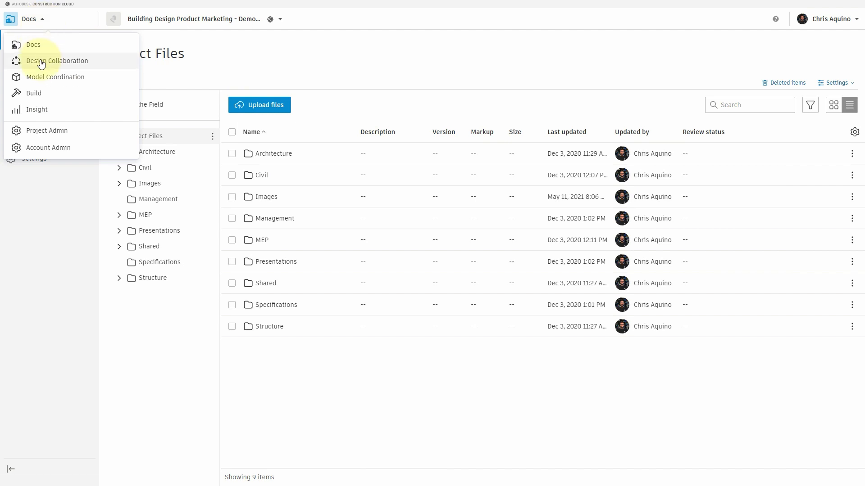
left_click(57, 60)
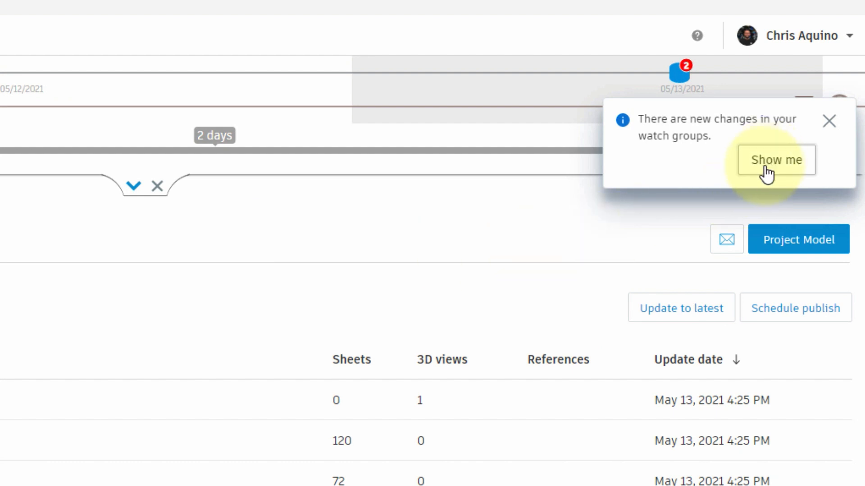
- Show the new watch-group changes: 84 modified curtain wall elements in the model
left_click(774, 161)
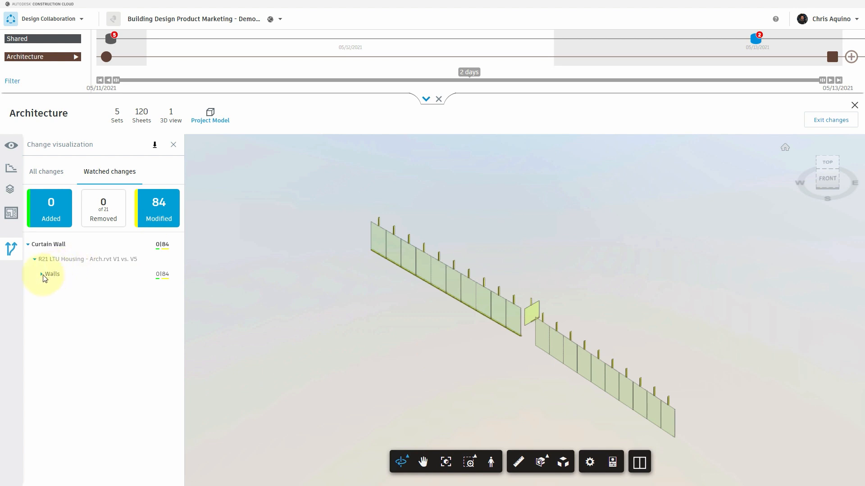
- Expand Walls and Curtain Wall to list the 80 modified Exterior - CW glazing panels
left_click(51, 274)
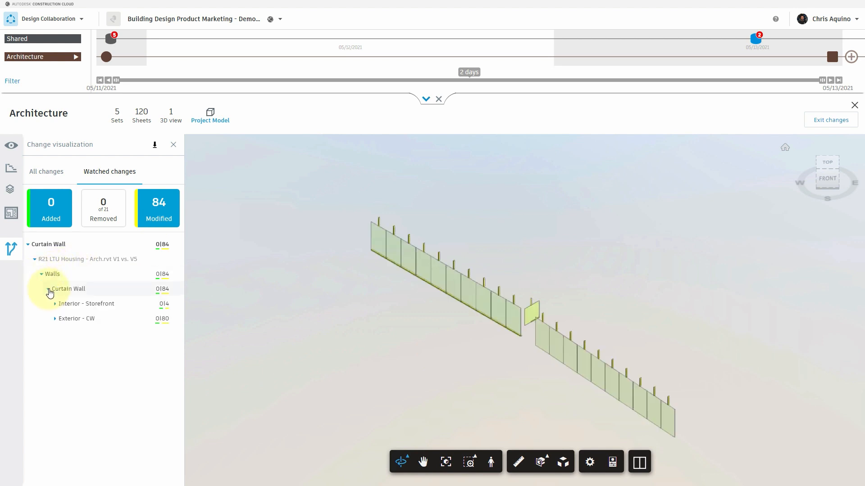
left_click(55, 318)
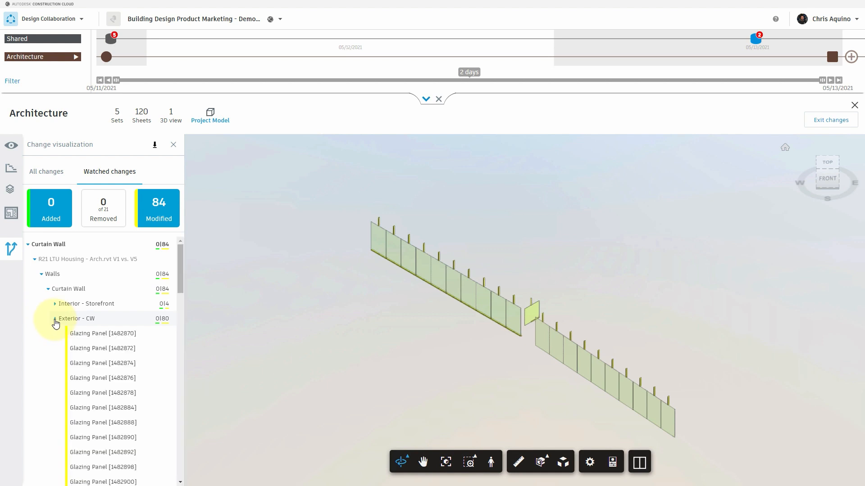